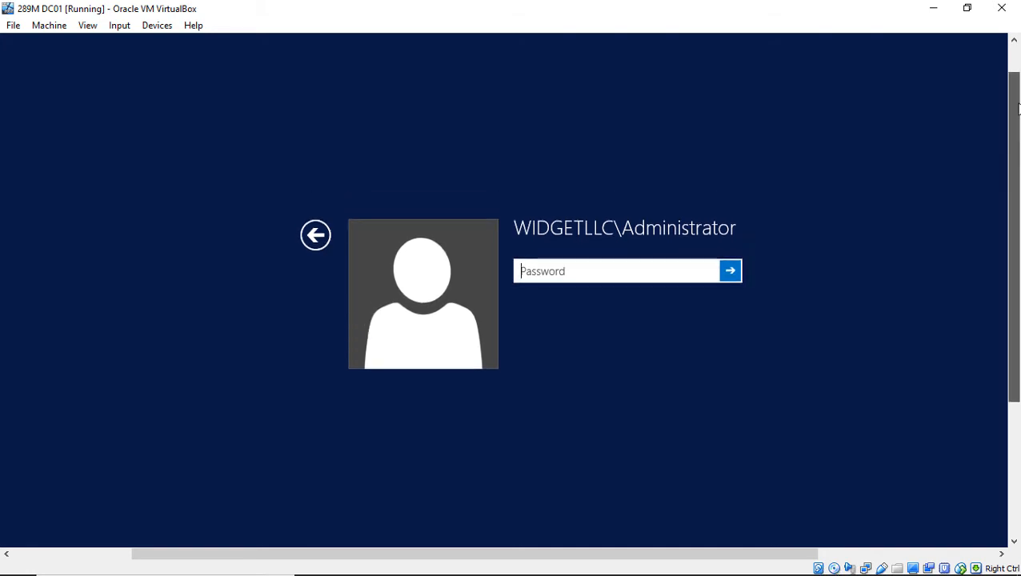
mouse_move(953, 222)
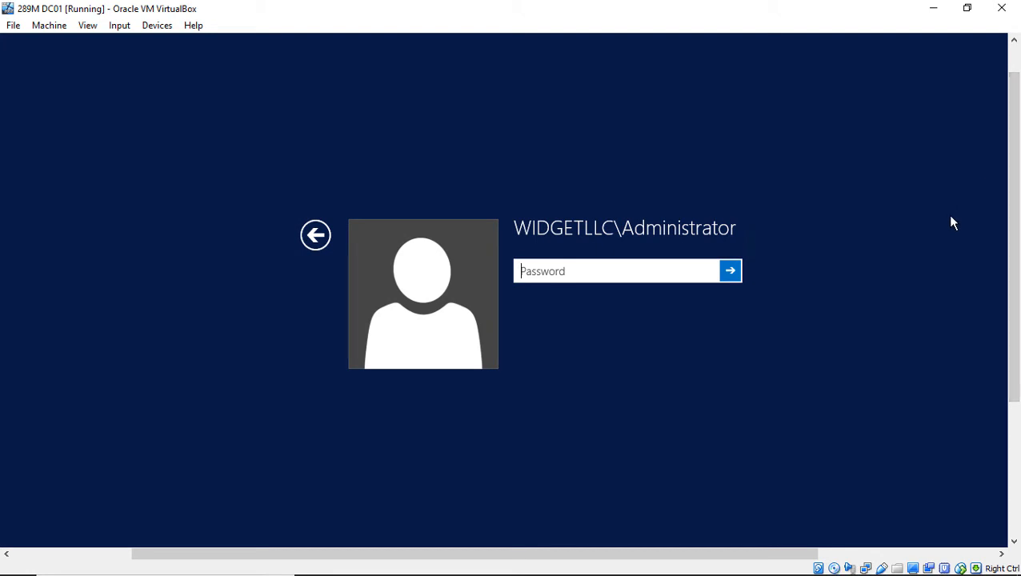
mouse_move(357, 172)
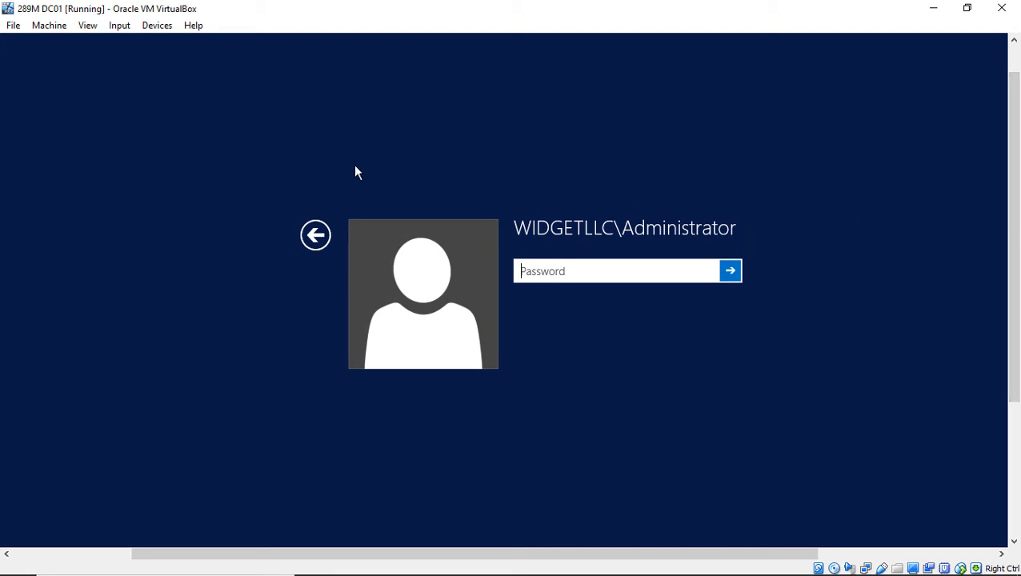
mouse_move(260, 160)
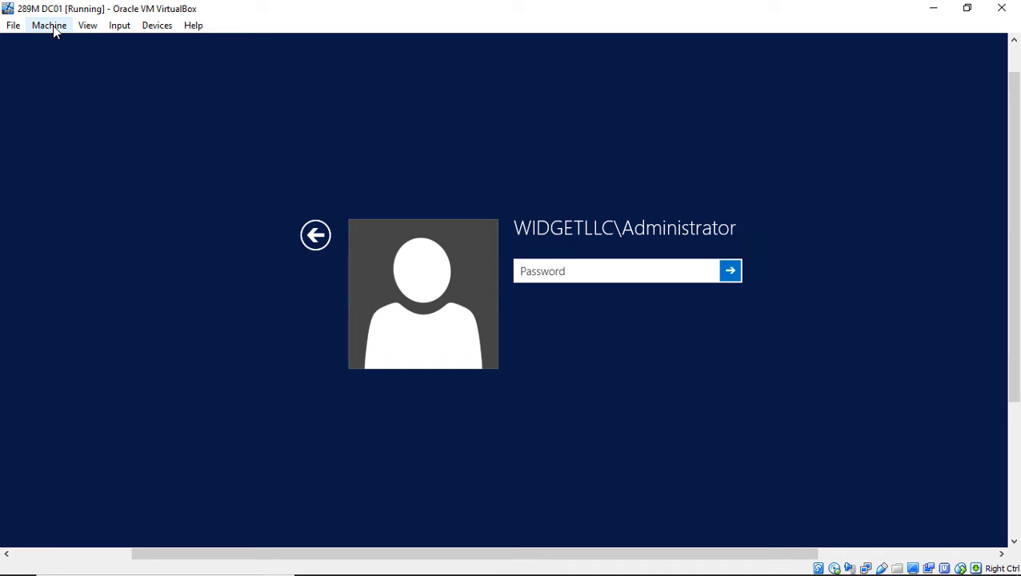
Shut down the locked 289M DC01 server cleanly via ACPI Shutdown from the Machine menu
left_click(48, 26)
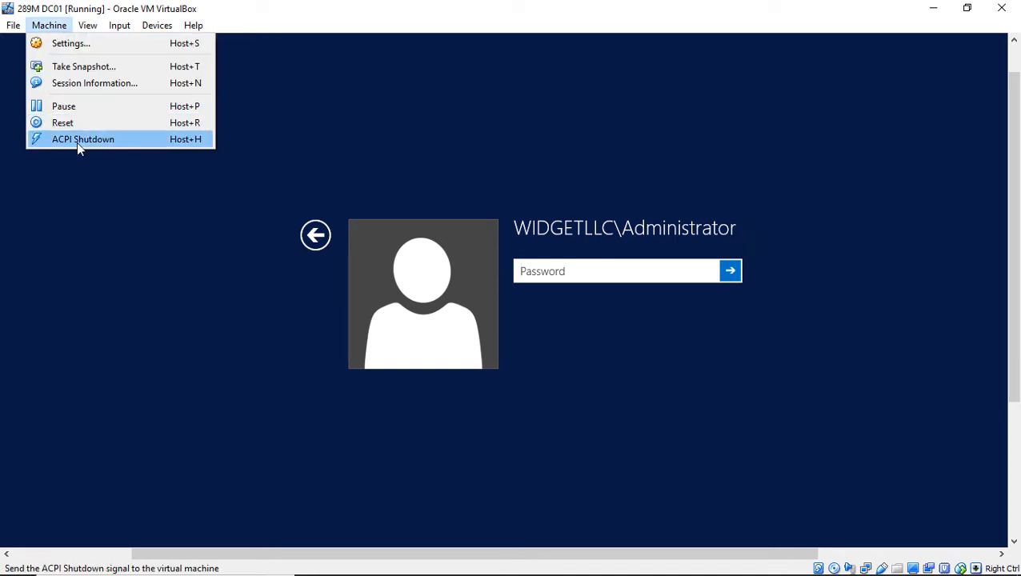
left_click(84, 137)
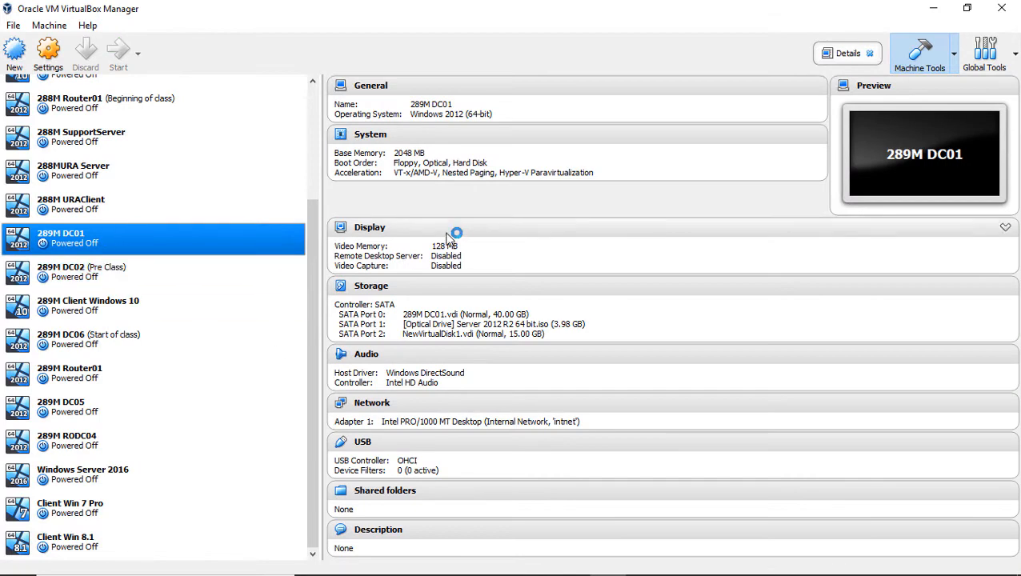
mouse_move(541, 221)
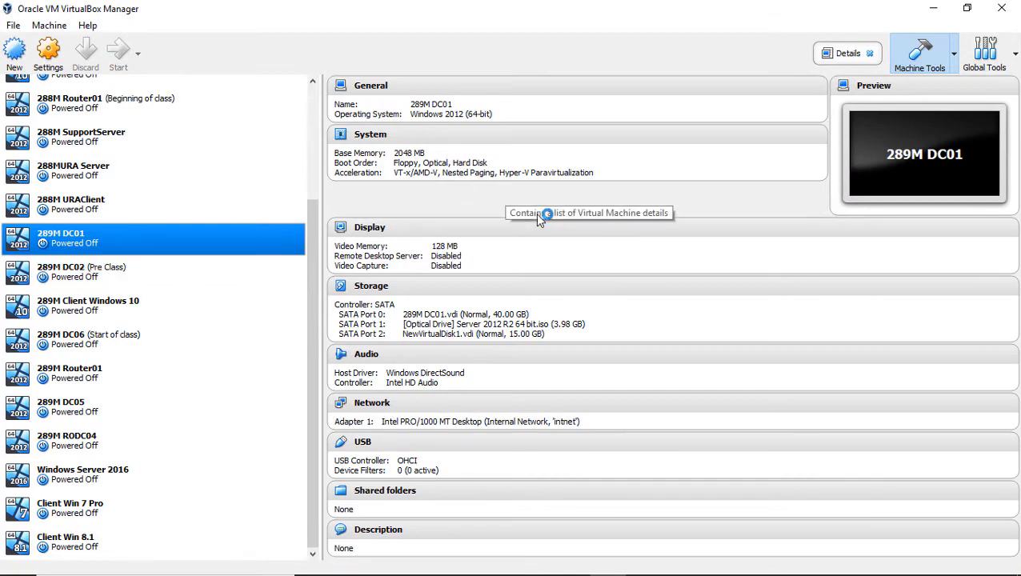
Start the 289M DC01 VM again and capture keyboard and mouse input inside it
left_click(118, 54)
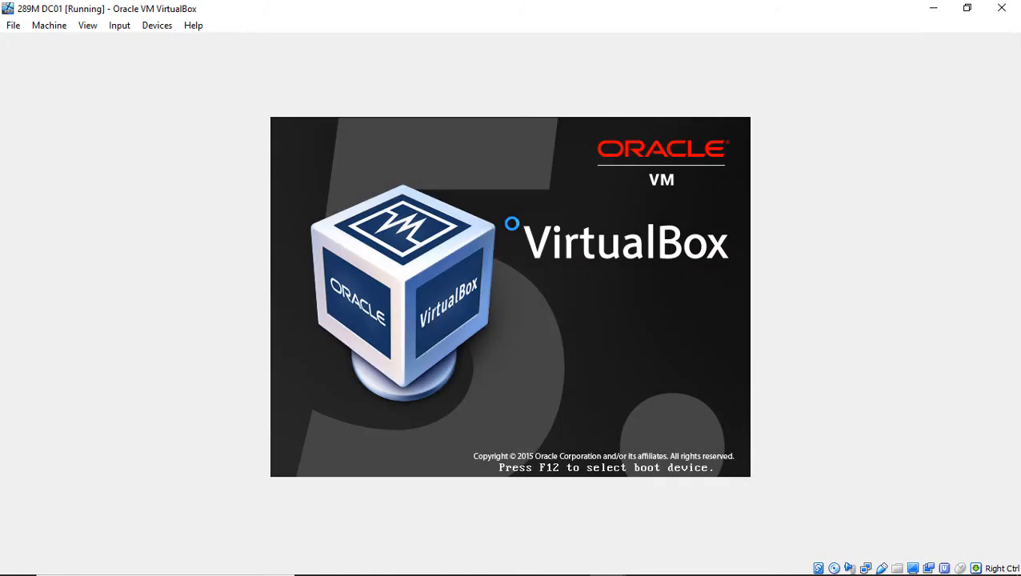
left_click(513, 296)
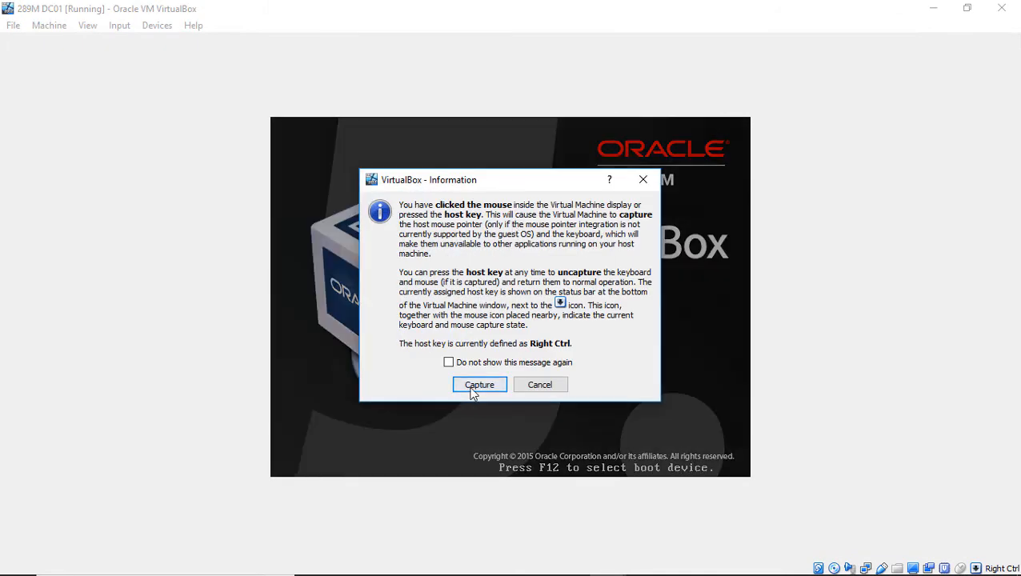
left_click(479, 384)
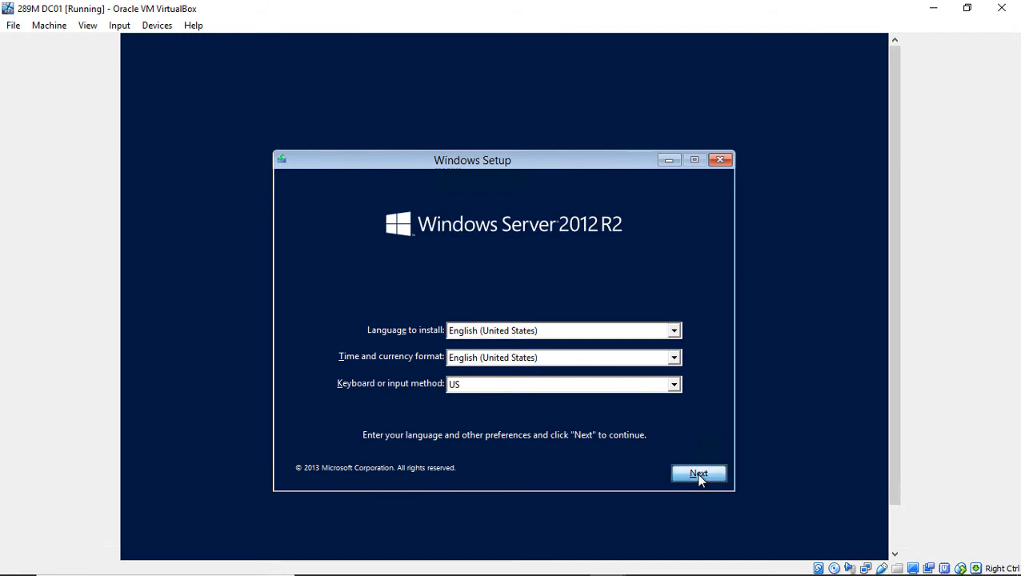
Continue past language settings into Repair your computer and the Troubleshoot options
left_click(698, 473)
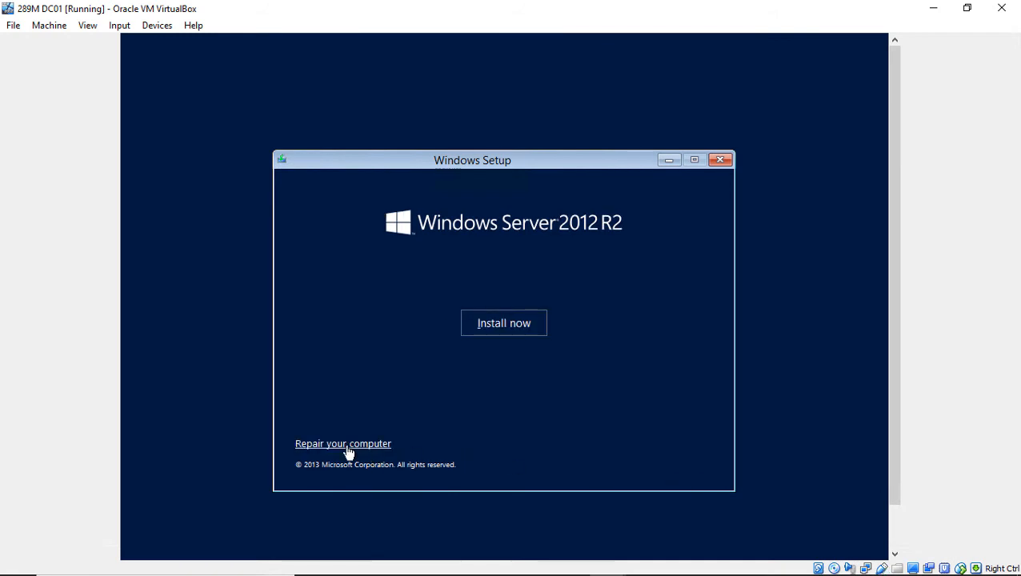
left_click(343, 444)
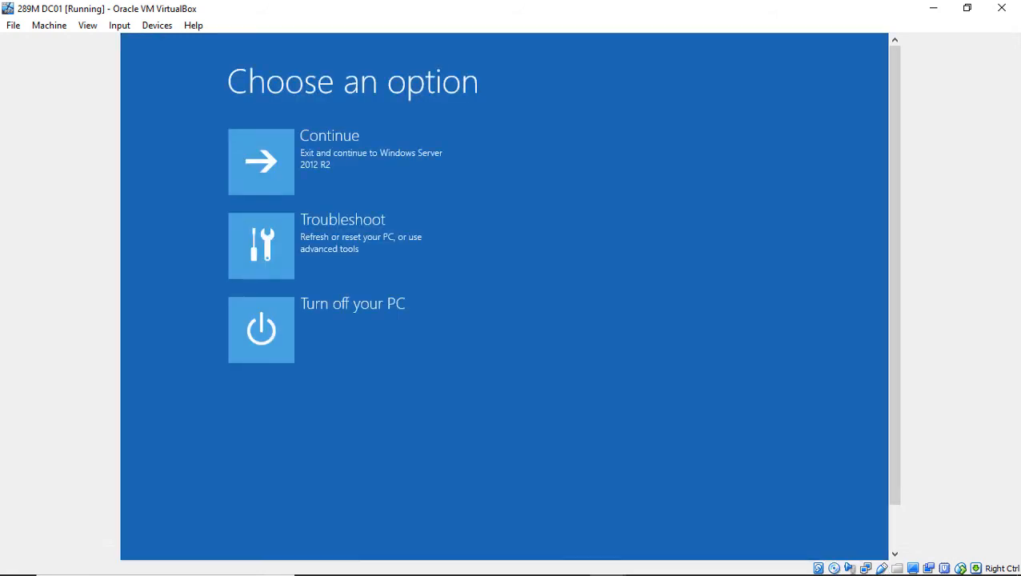
left_click(261, 247)
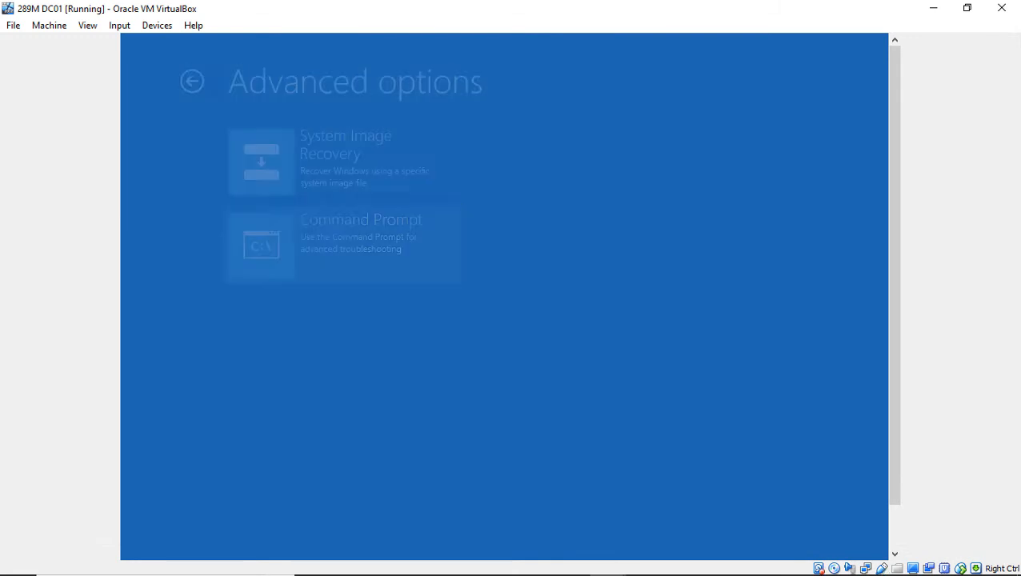
Launch the recovery Command Prompt, start diskpart and run list vol to see the volumes
left_click(343, 243)
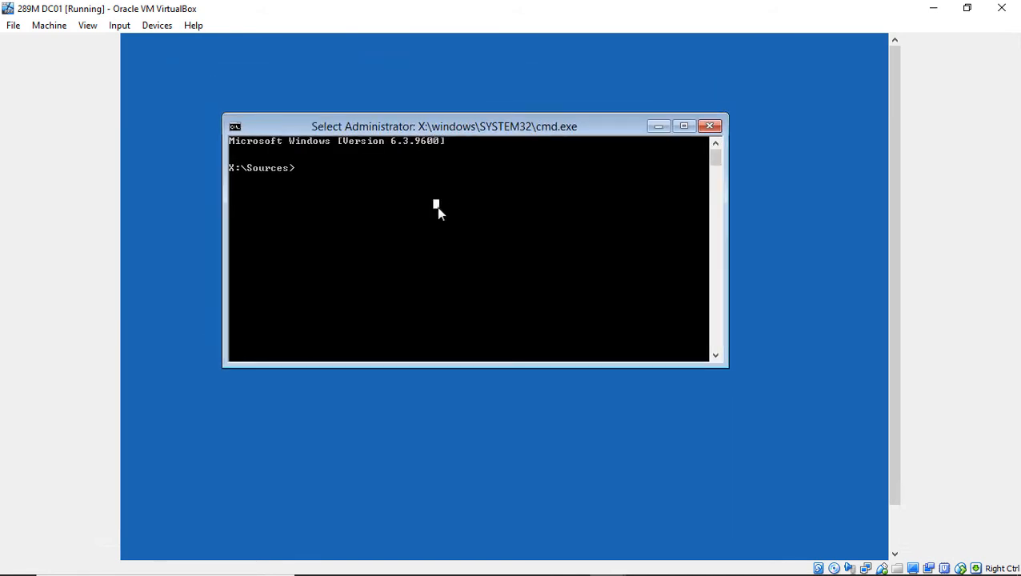
mouse_move(458, 208)
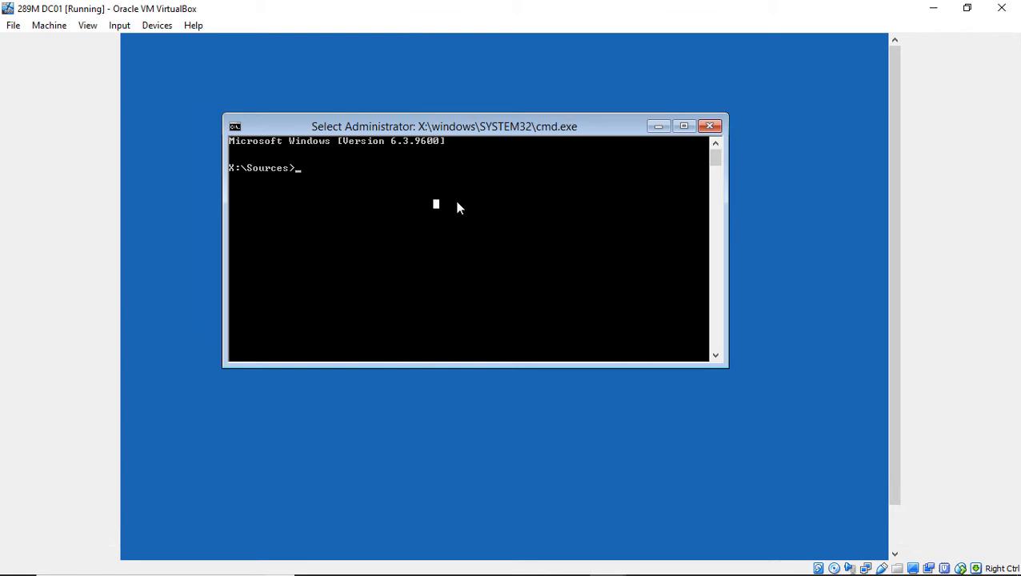
type("diskpart")
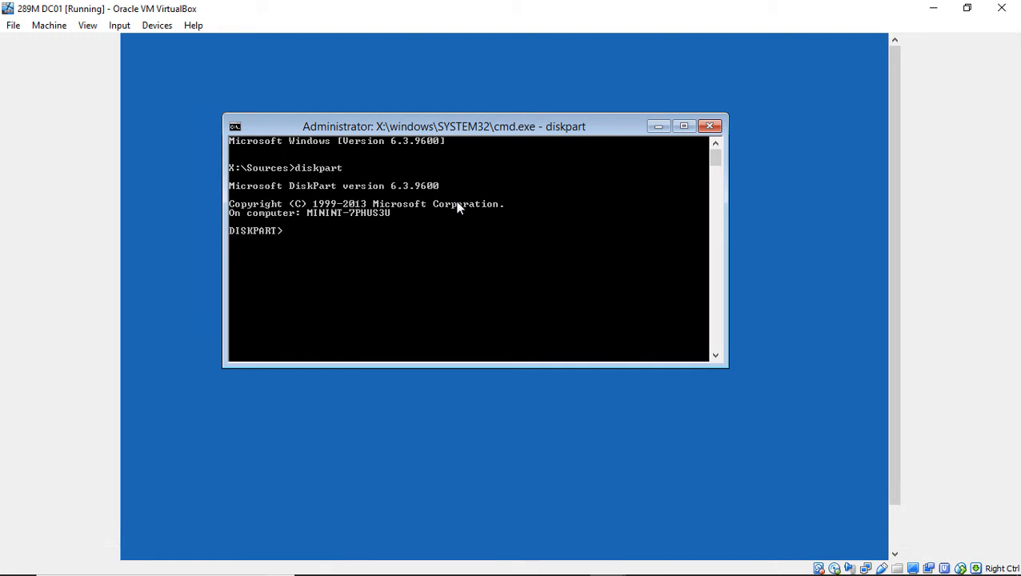
type("list vol")
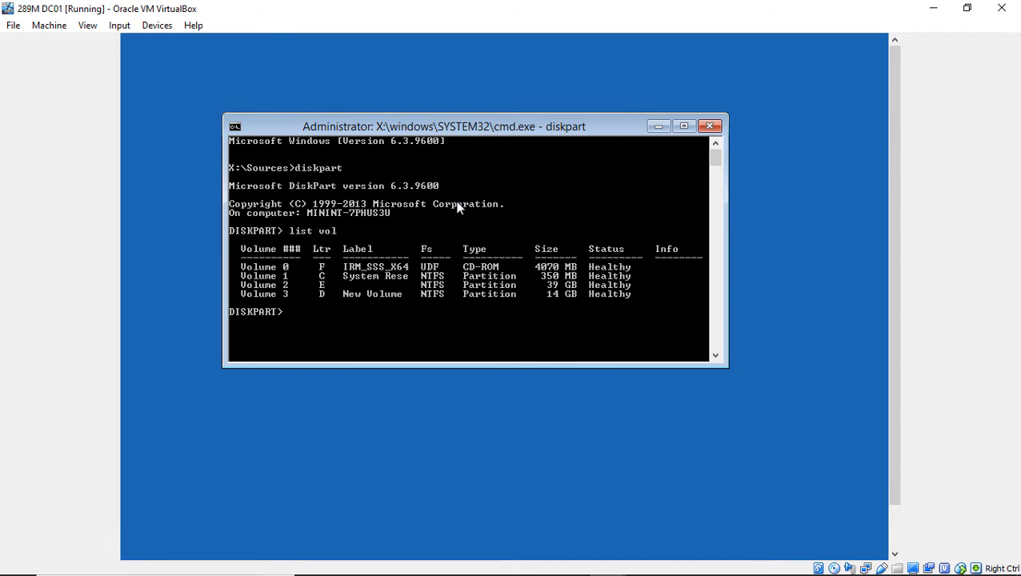
mouse_move(458, 326)
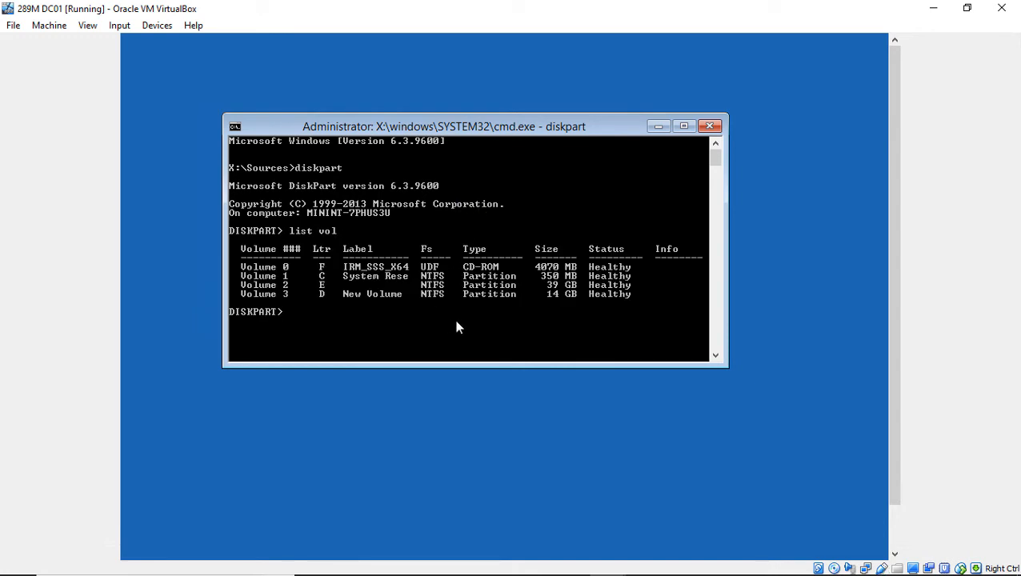
mouse_move(480, 320)
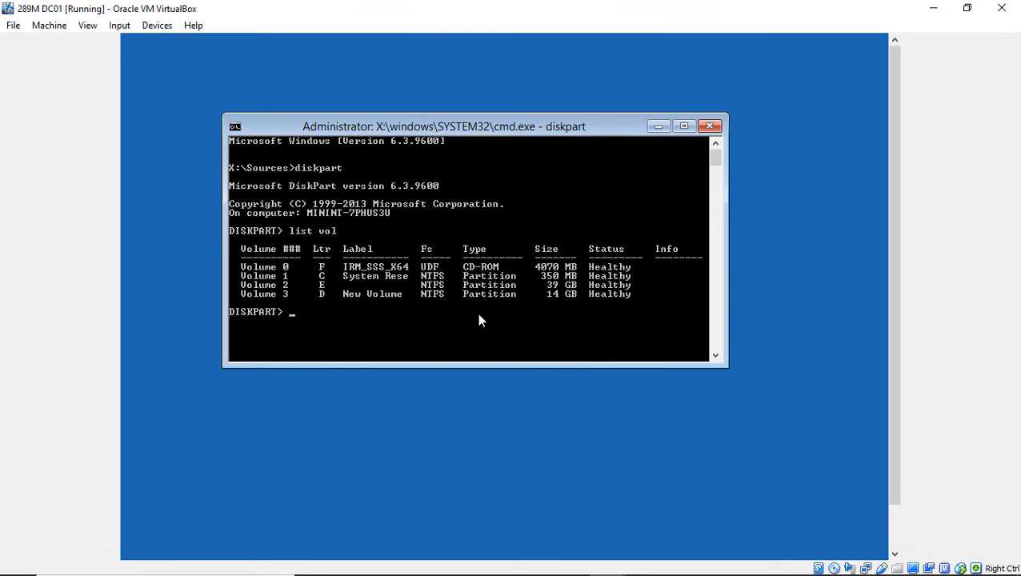
mouse_move(471, 307)
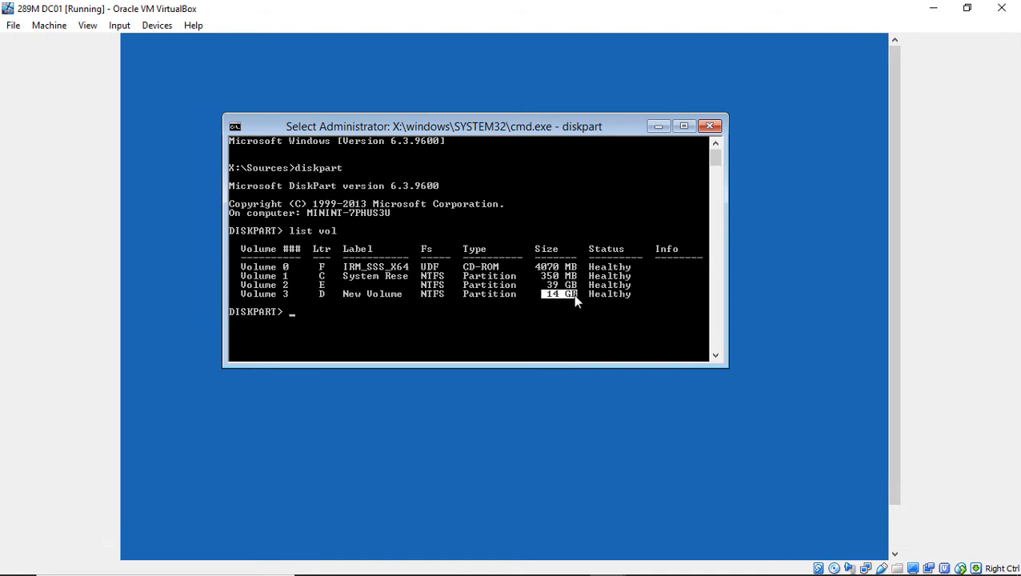
mouse_move(327, 294)
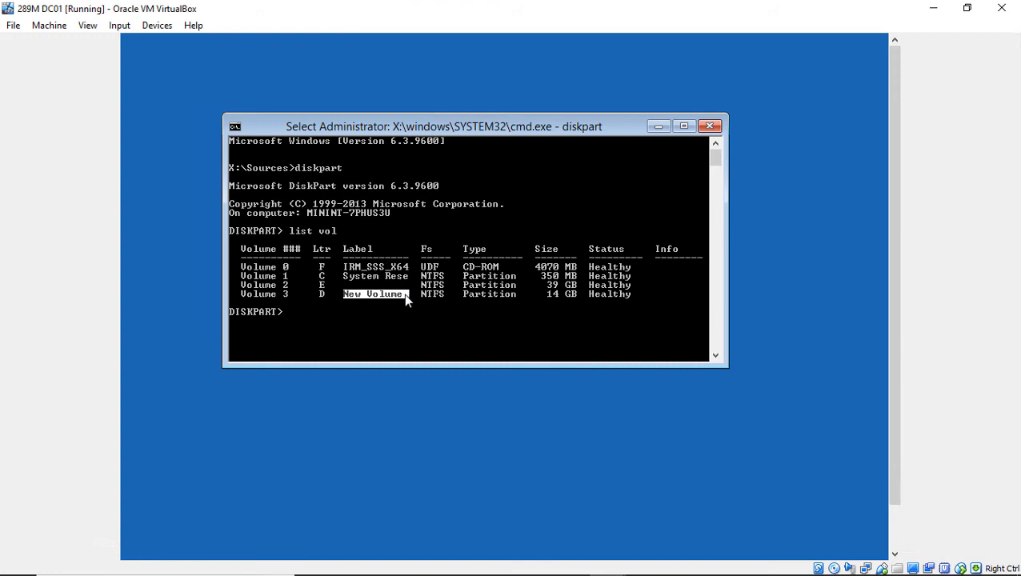
mouse_move(422, 351)
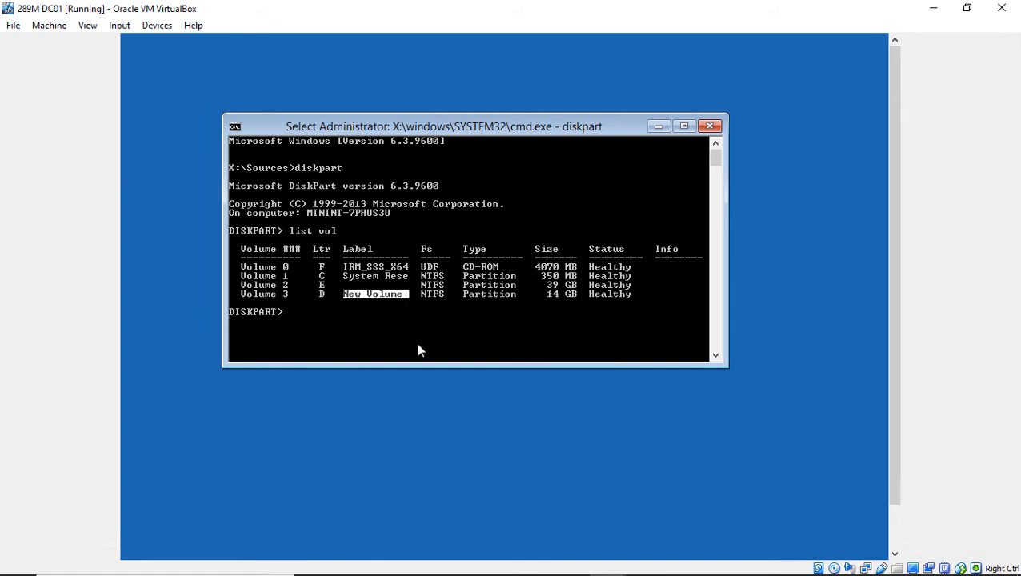
mouse_move(316, 292)
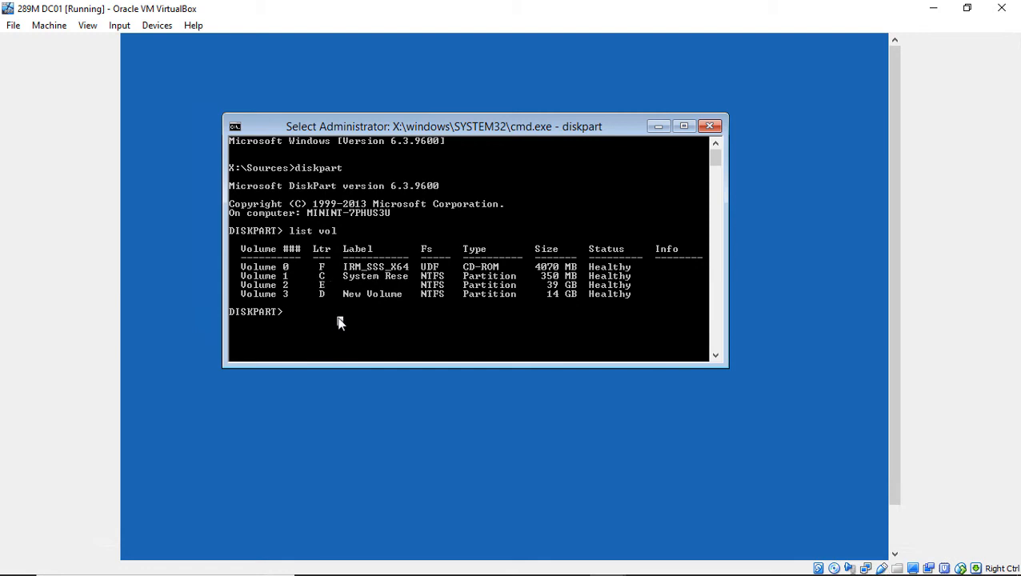
Exit diskpart, switch to drive E: and change into the Windows\System32 folder
type("exit")
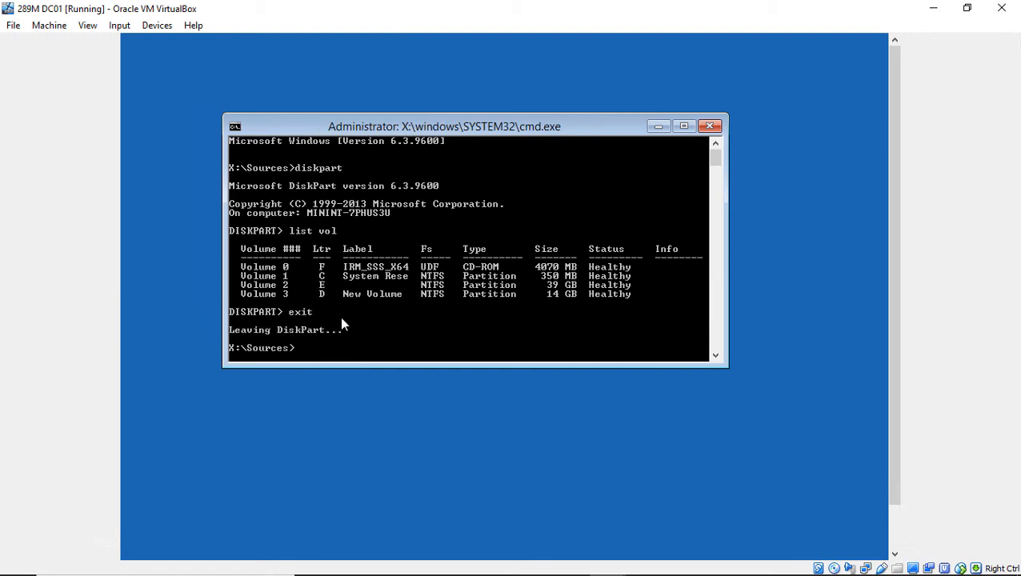
type("e:")
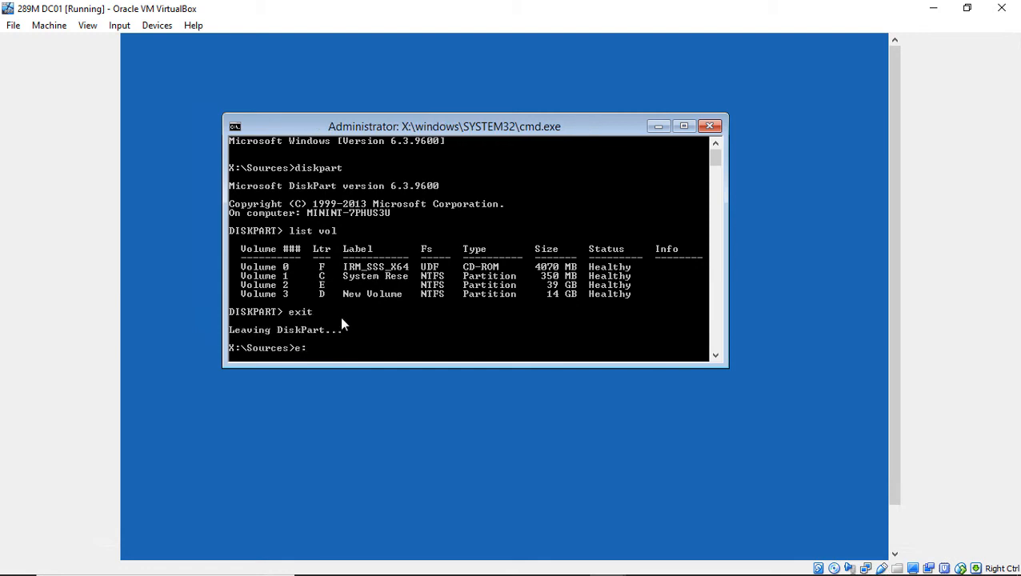
type("cl")
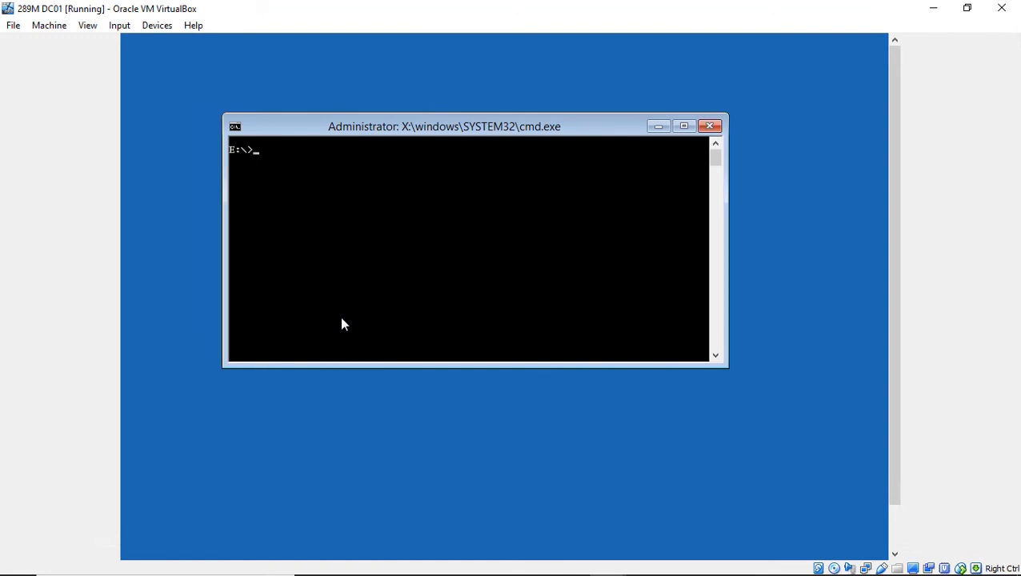
type("cd window")
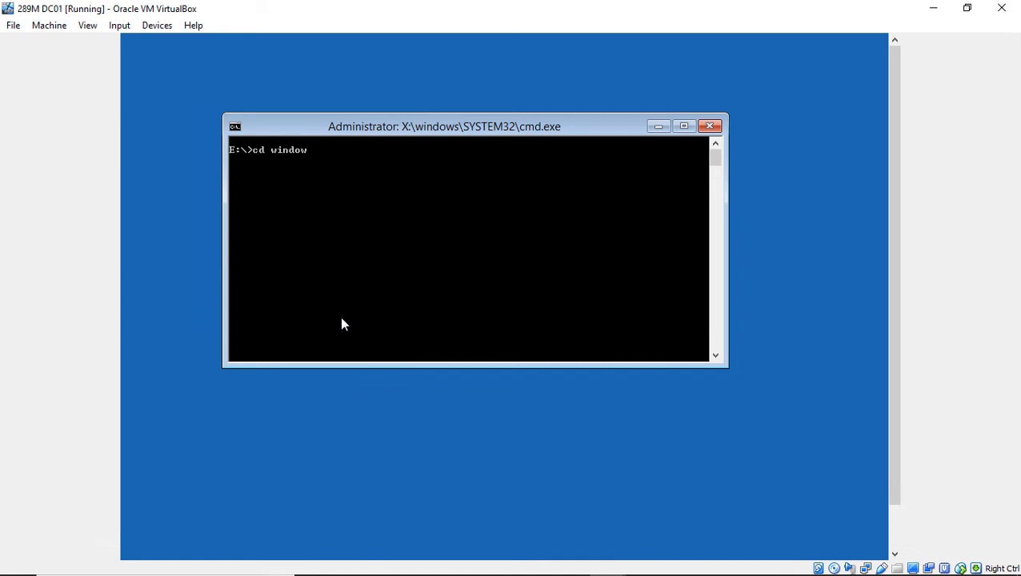
type("s")
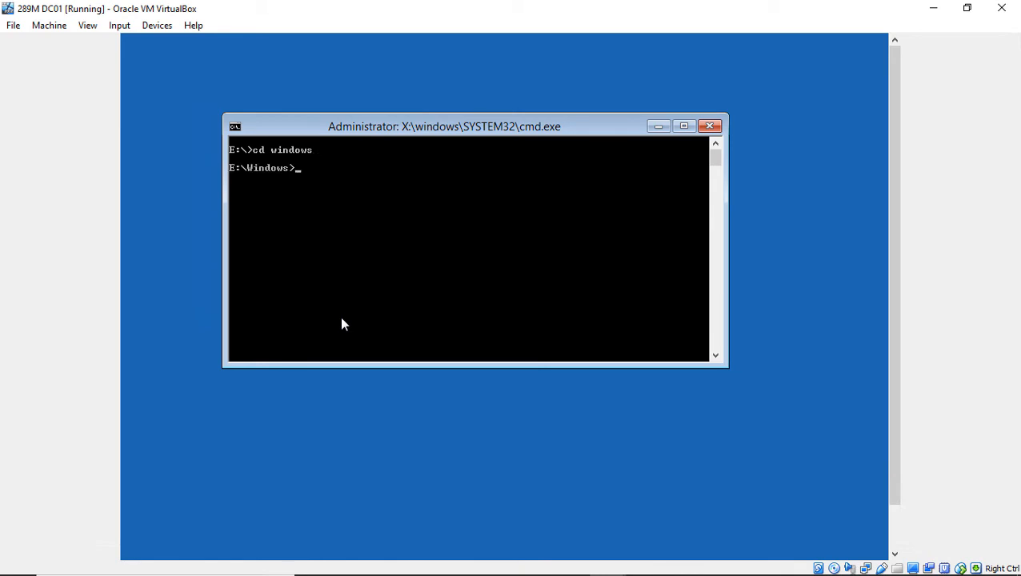
type("cd")
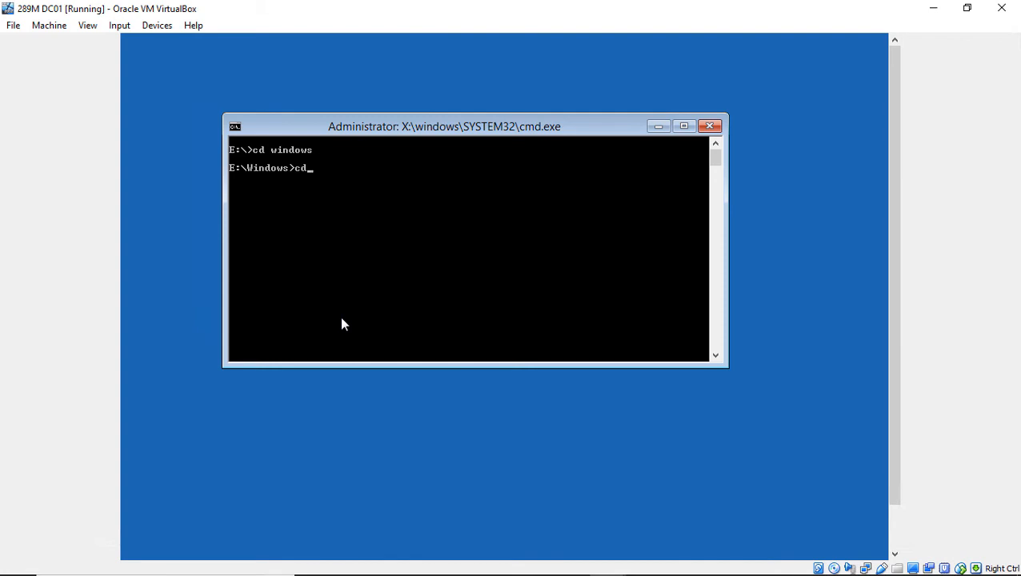
type("system32")
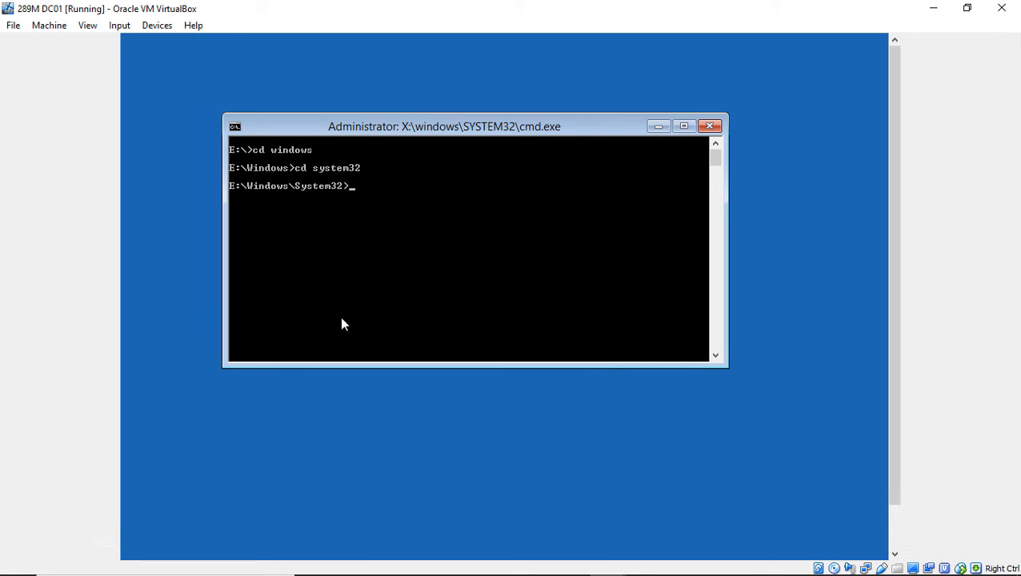
Rename utilman.exe to utilman.old and copy cmd.exe in its place as utilman.exe
type("ren")
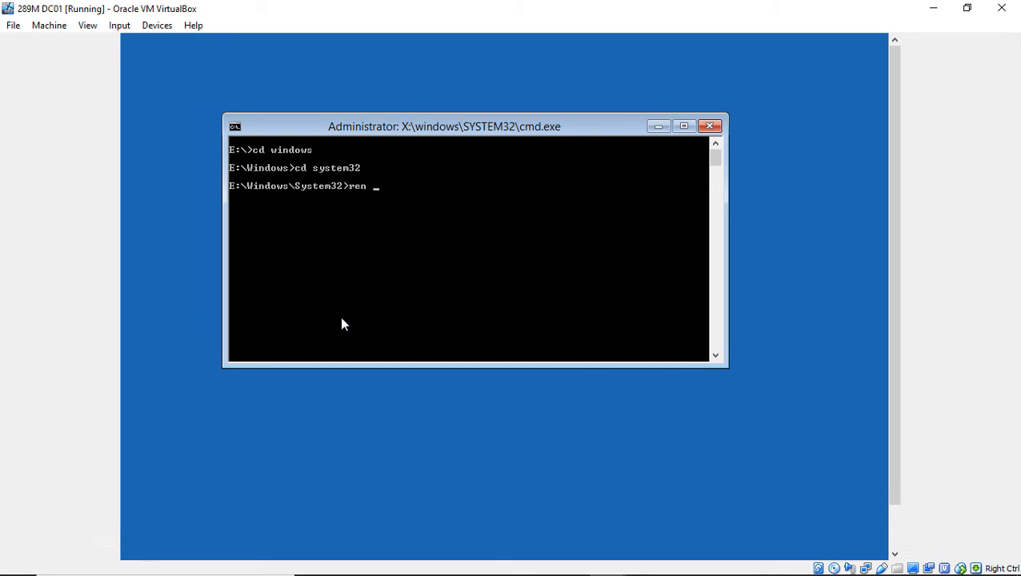
type("utilman")
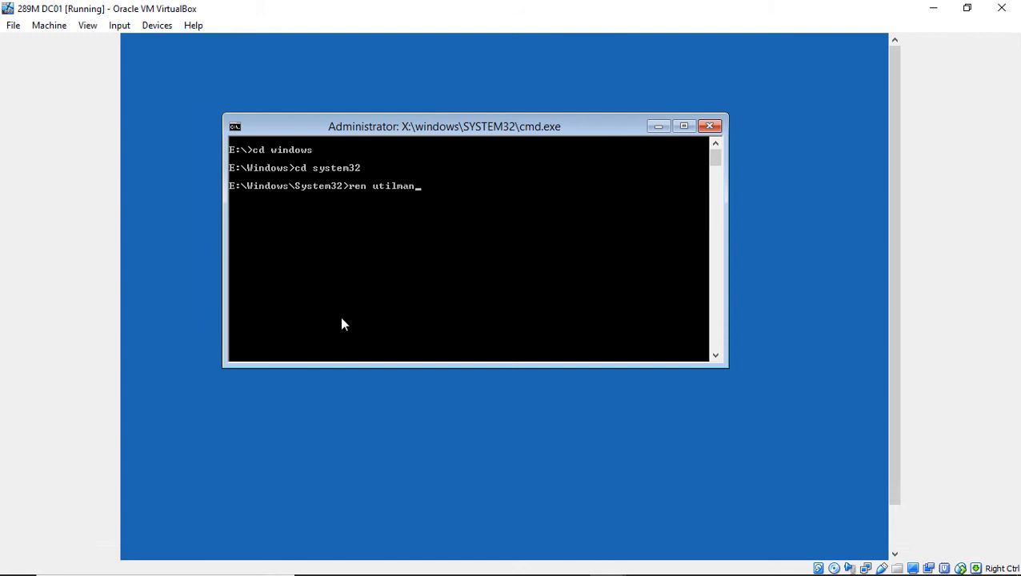
type(".exe")
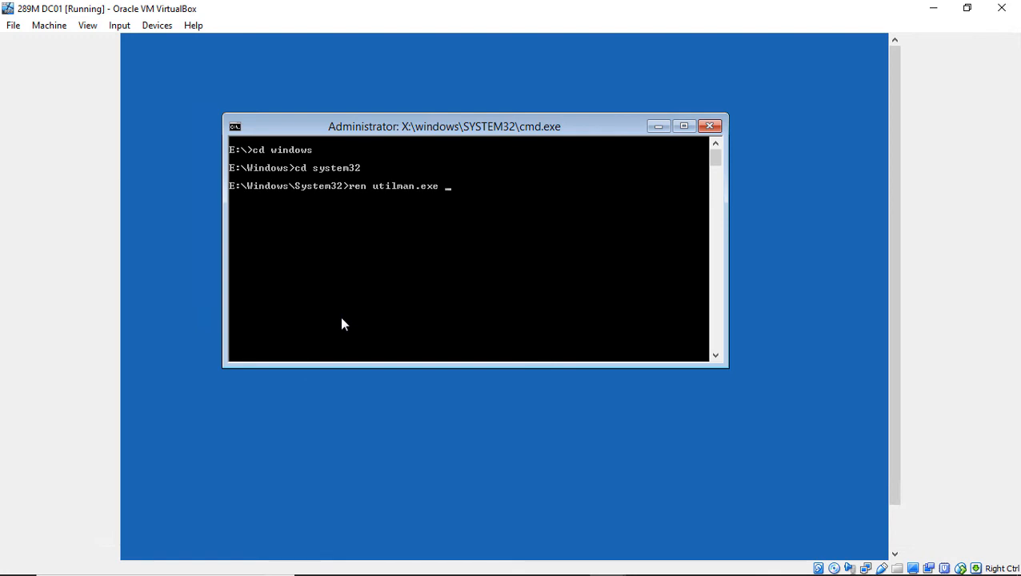
type("u")
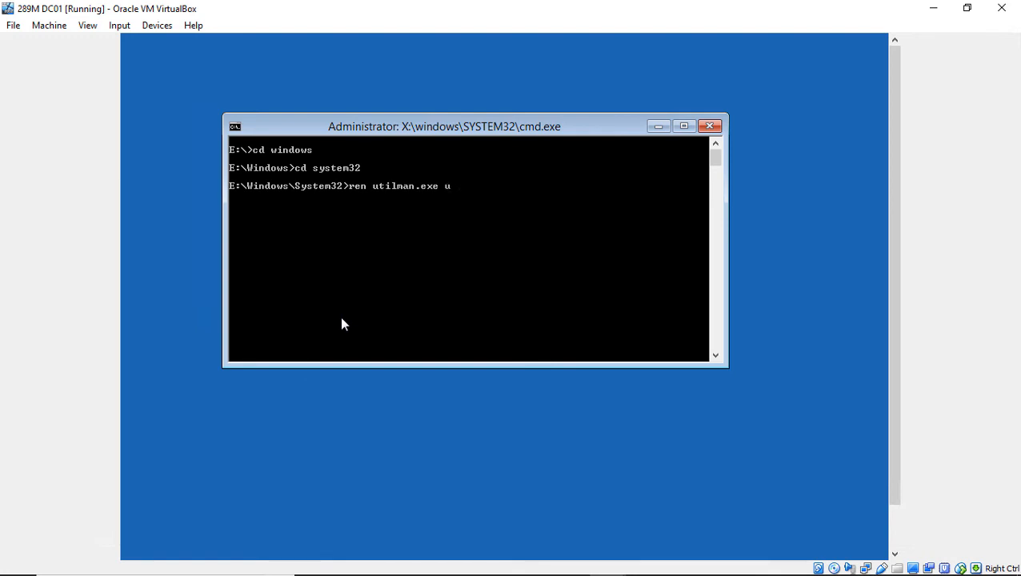
type("tilman.old")
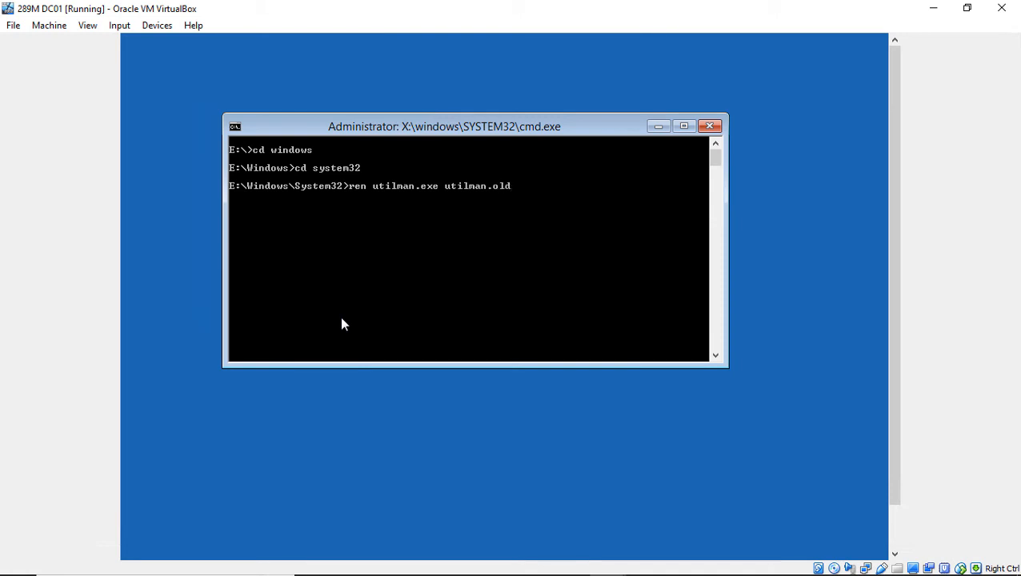
key("enter")
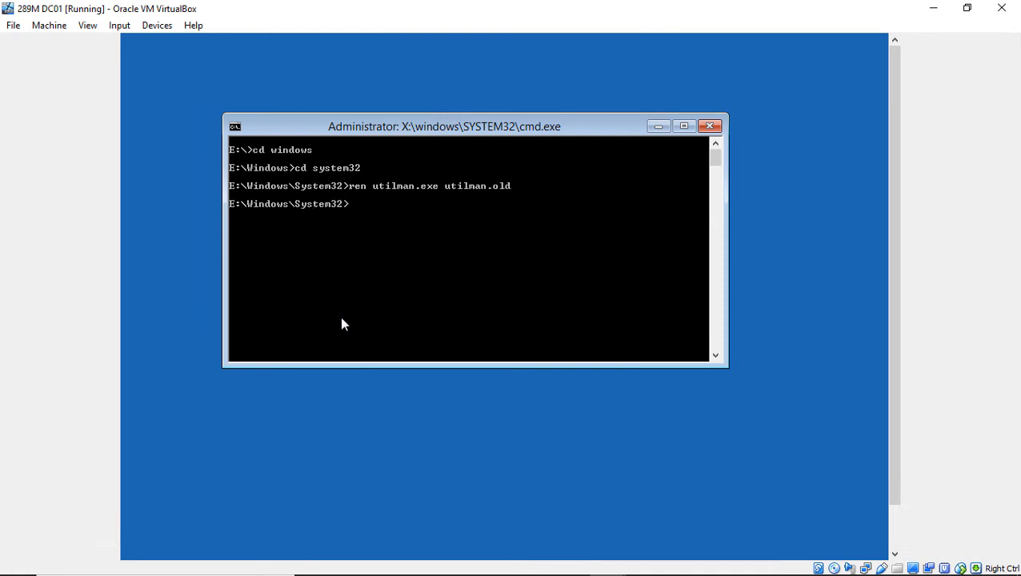
type("copy cmd.exe util")
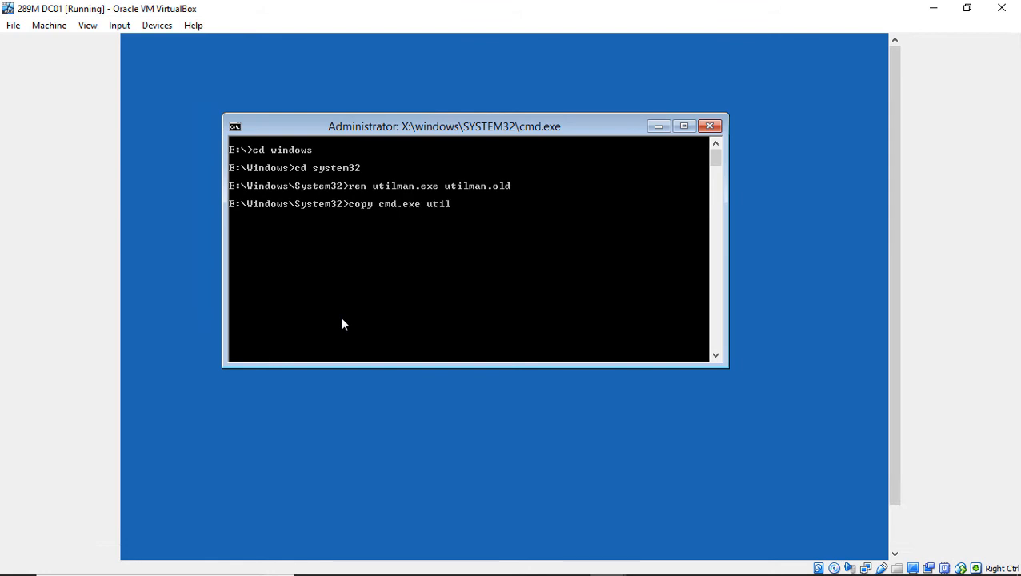
type("man.exe")
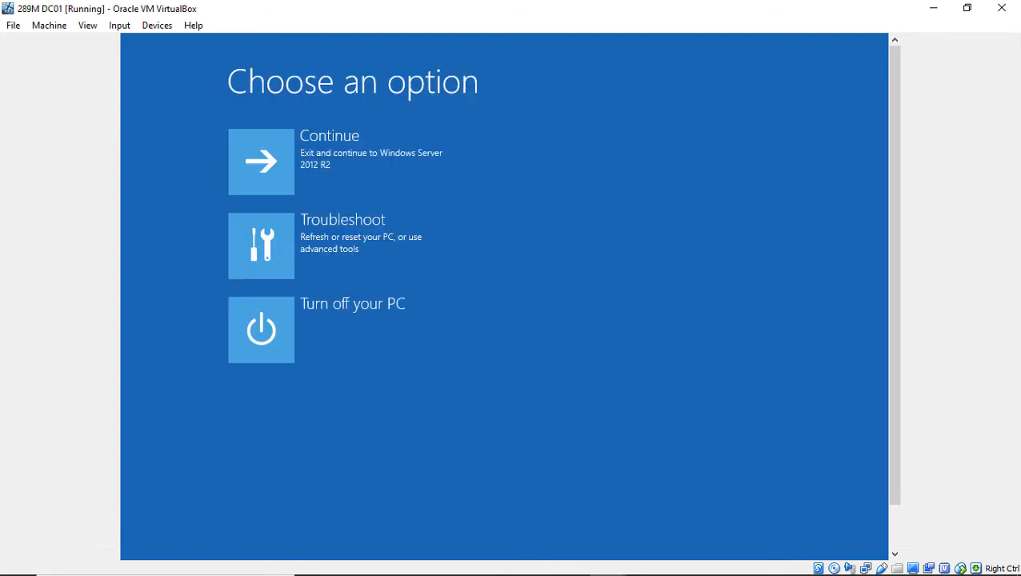
mouse_move(269, 150)
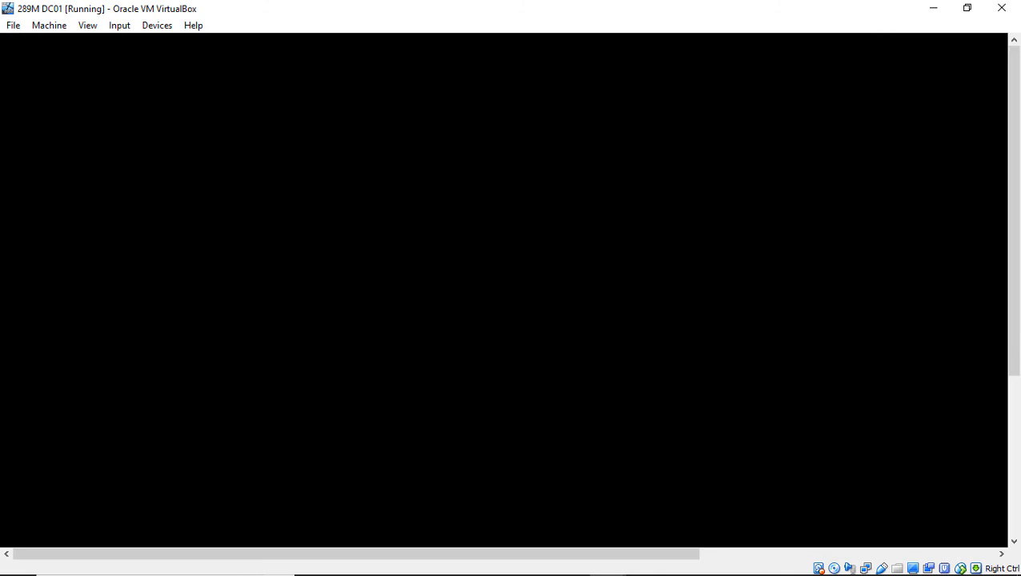
After Windows boots, send Ctrl+Alt+Del from the Input menu to reach the Administrator password prompt
left_click(119, 26)
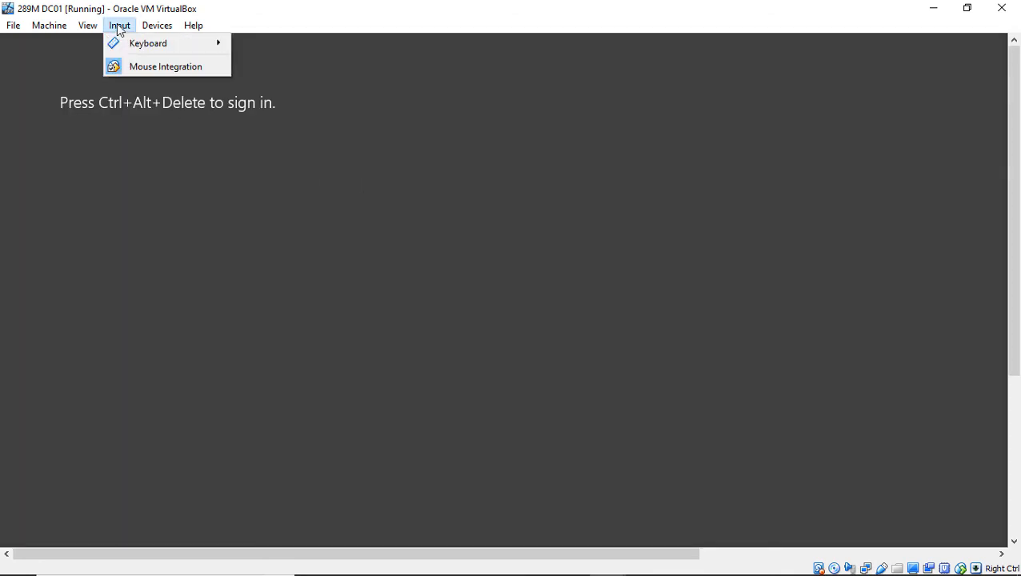
mouse_move(147, 43)
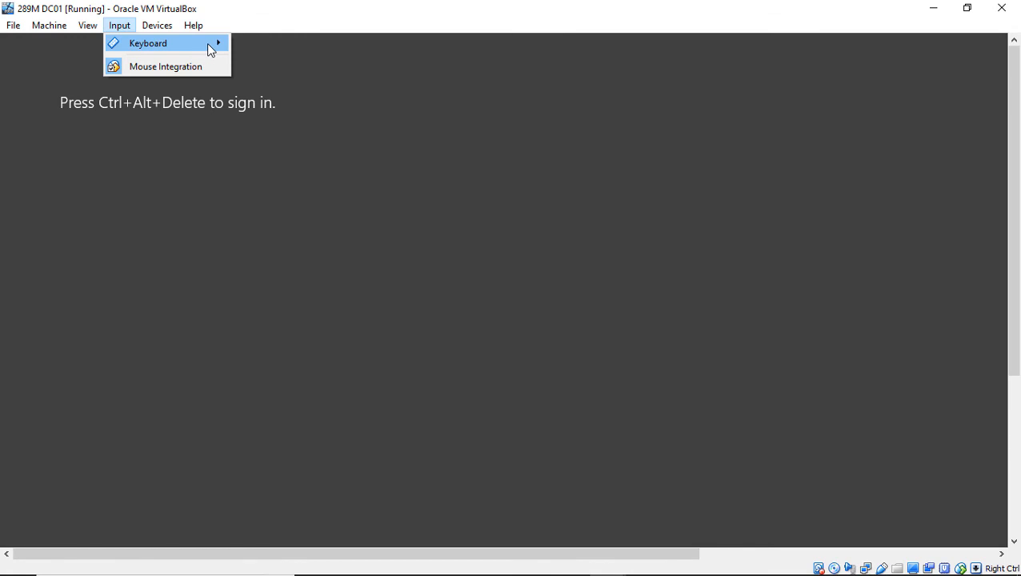
left_click(512, 276)
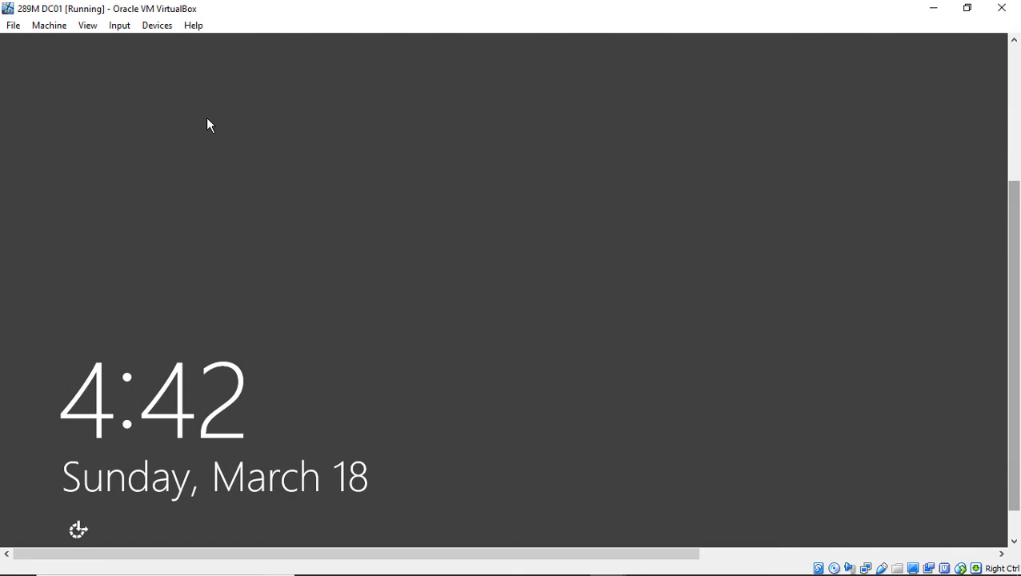
left_click(118, 26)
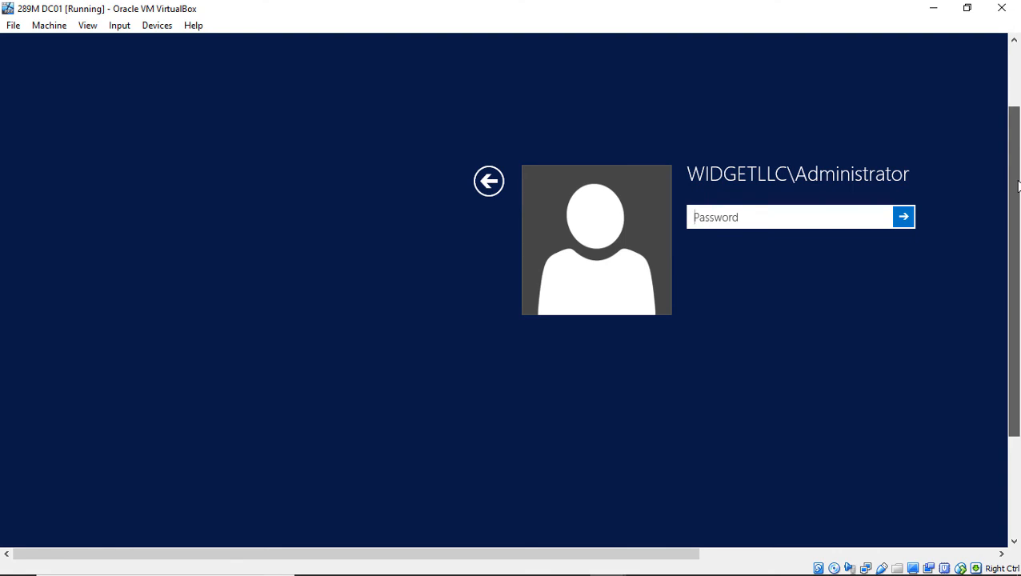
Scroll the guest sign-in screen down toward the Ease of Access icon
scroll("down", 3)
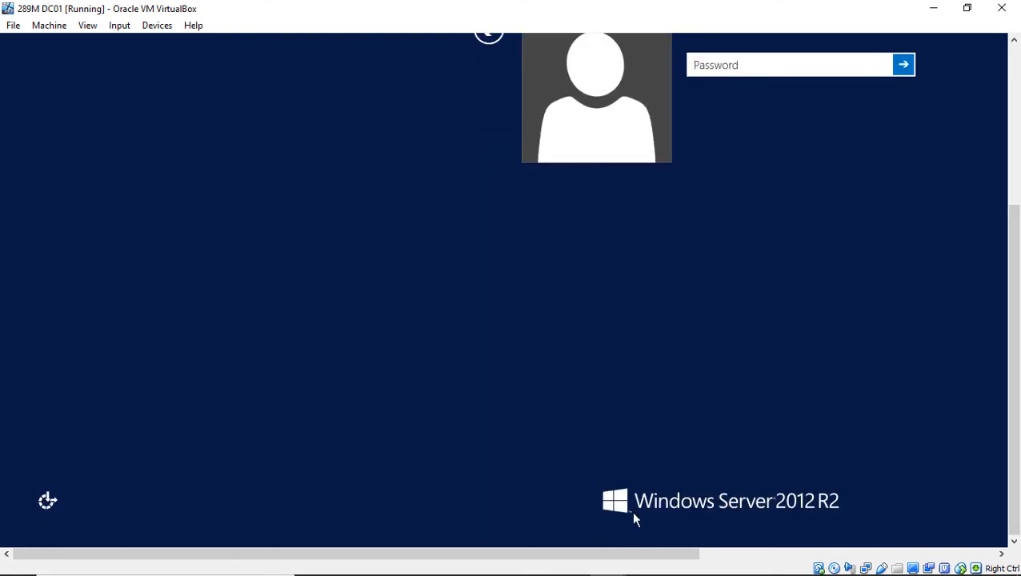
mouse_move(47, 499)
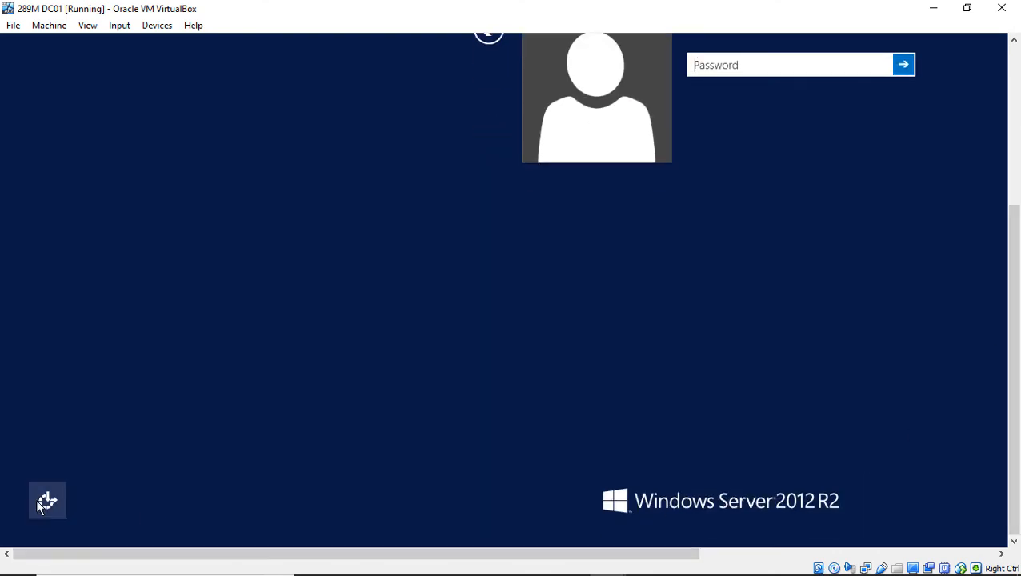
mouse_move(46, 500)
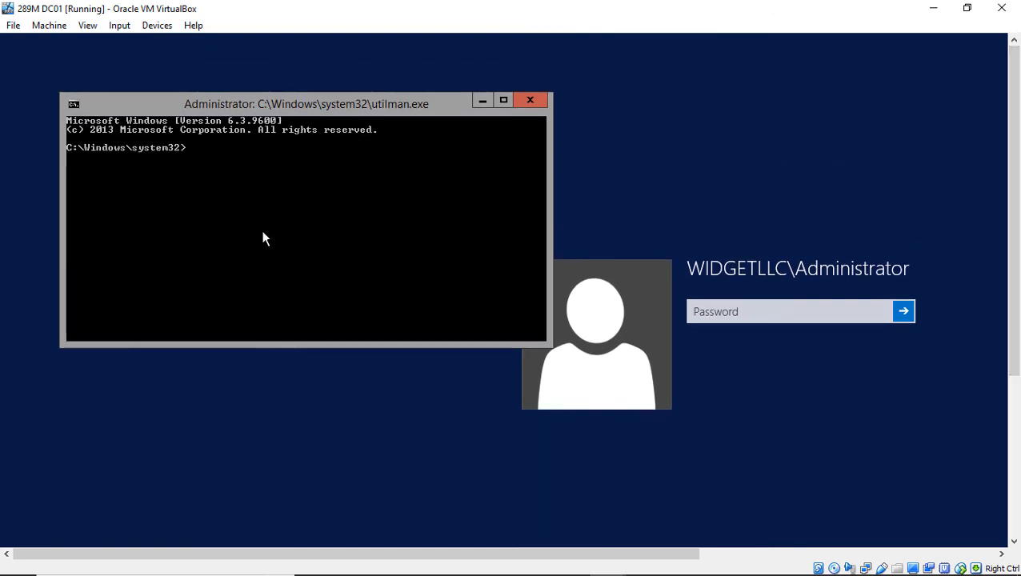
mouse_move(275, 112)
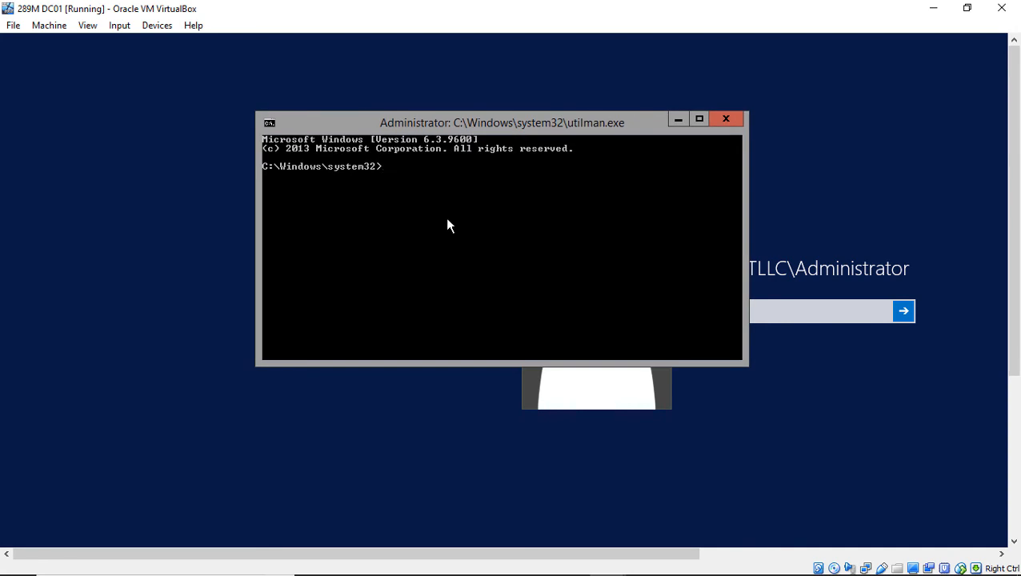
mouse_move(477, 224)
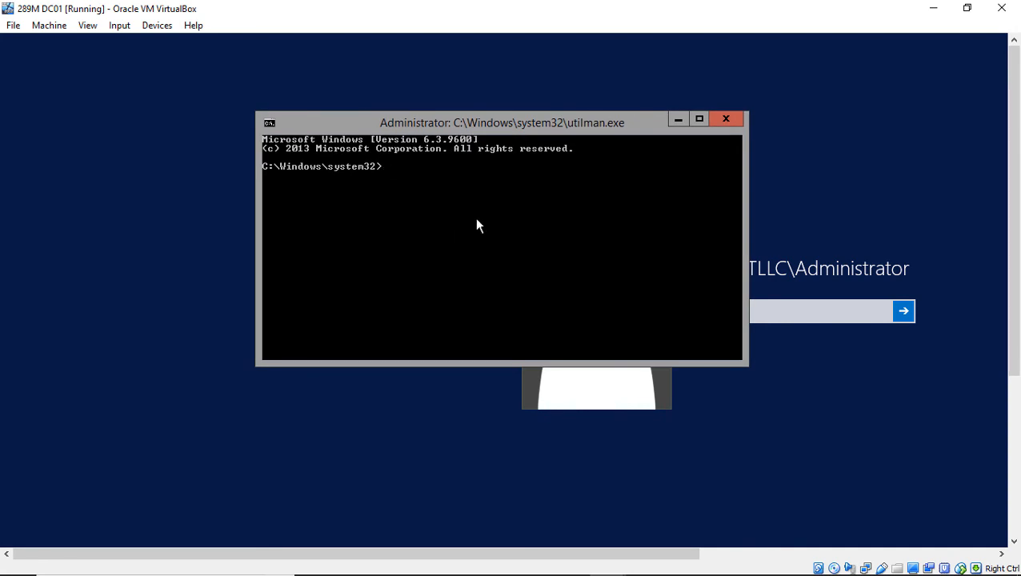
type("net")
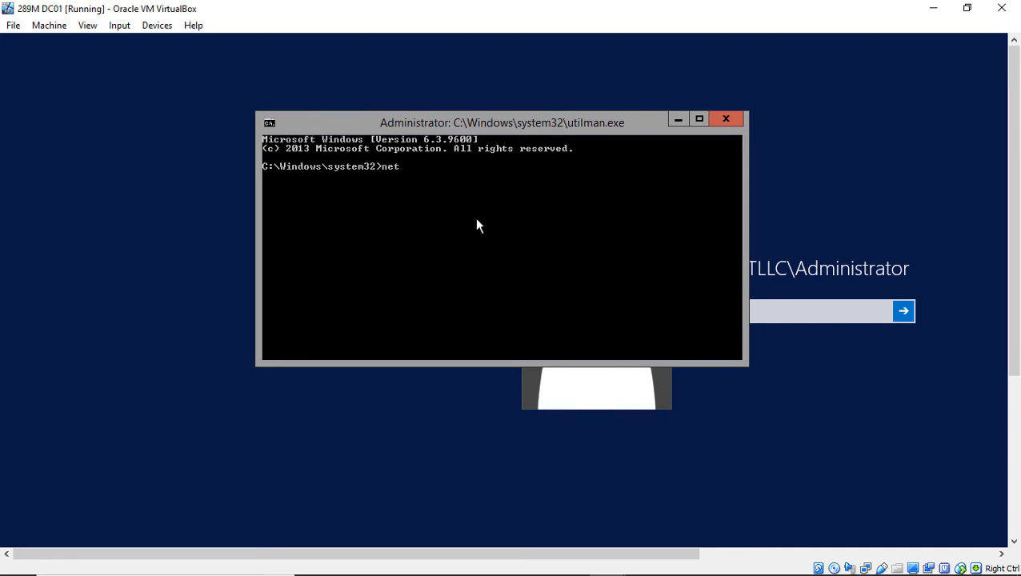
type("user administrator")
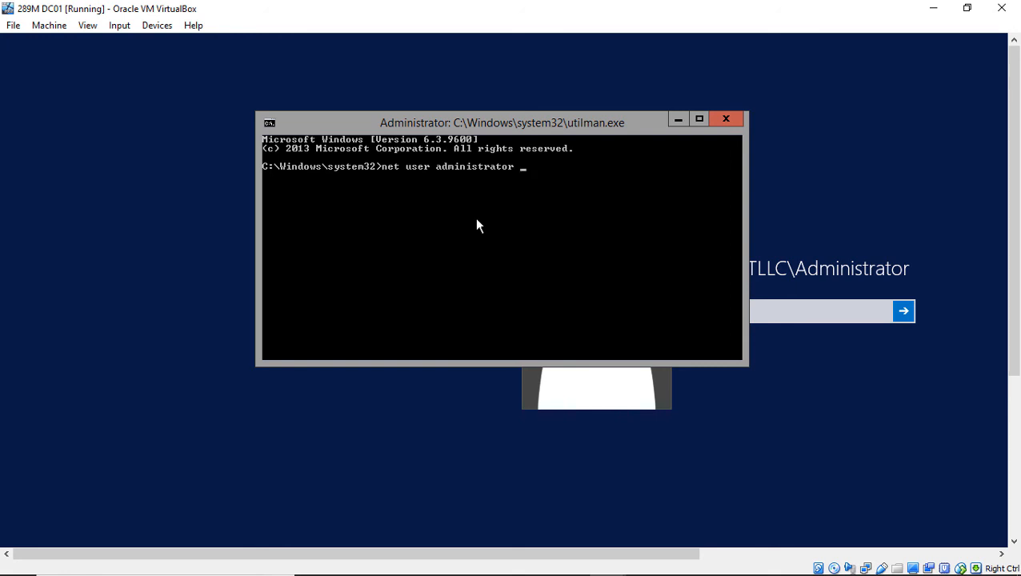
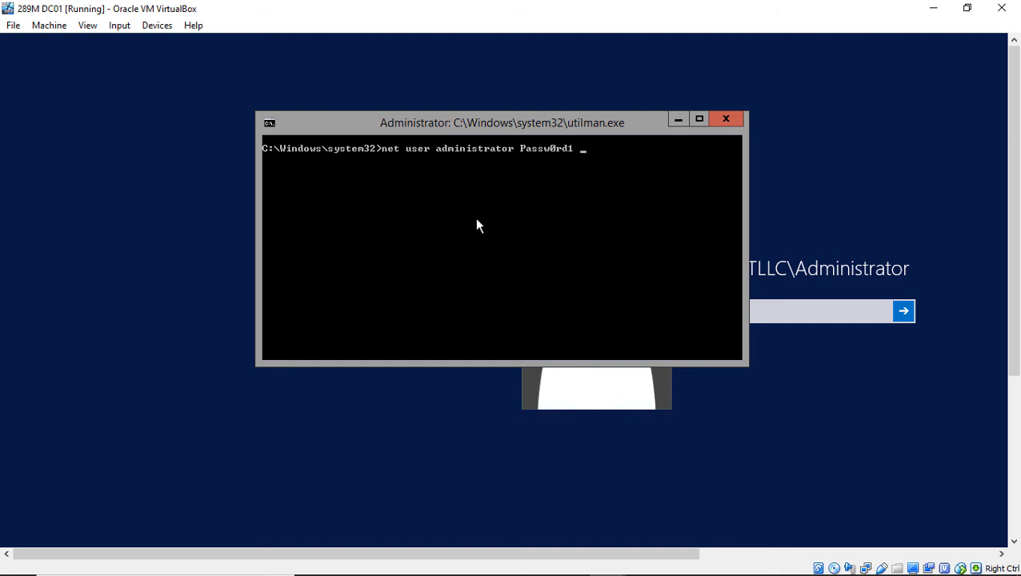
type("/domai")
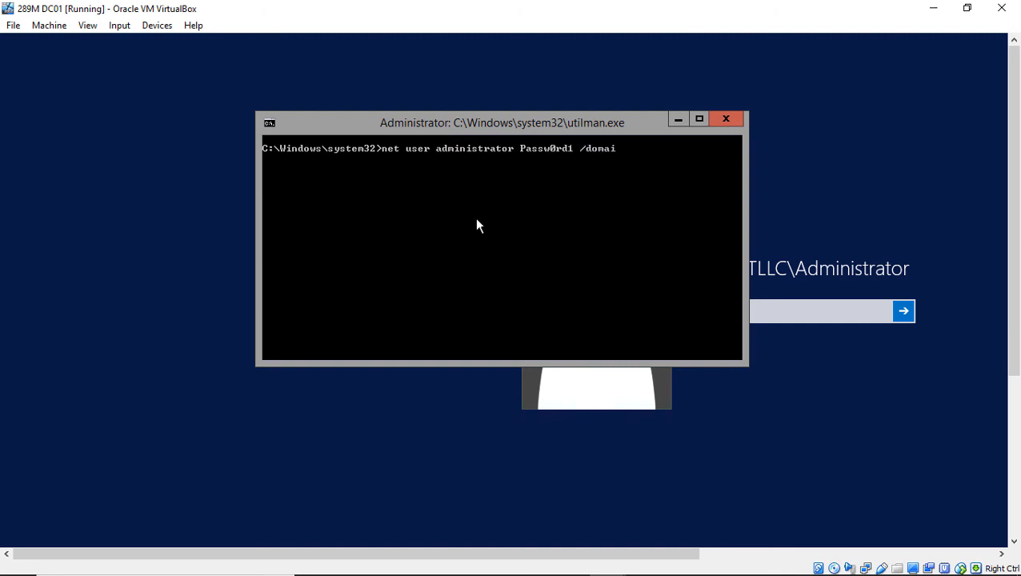
type("n")
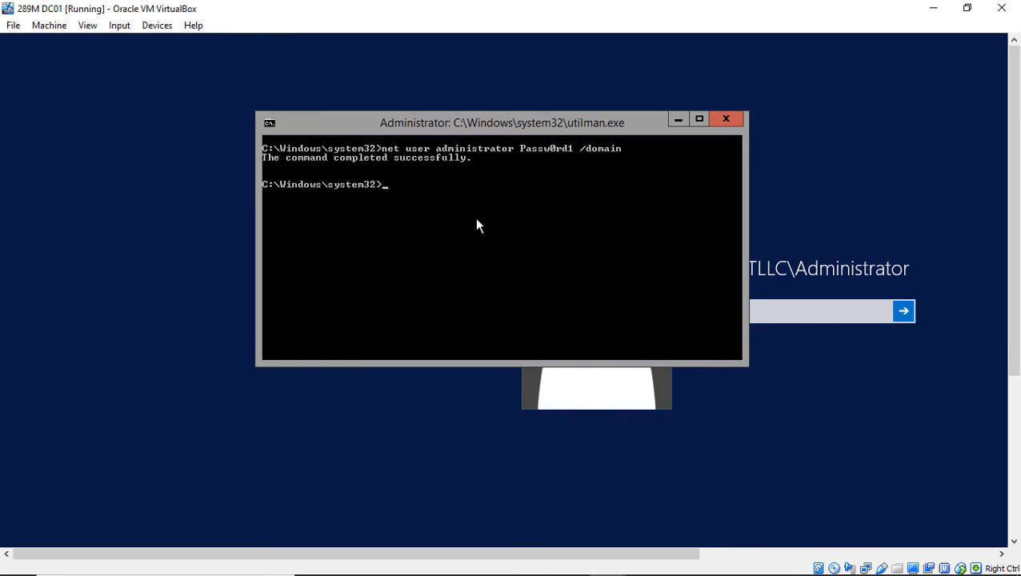
left_click(726, 119)
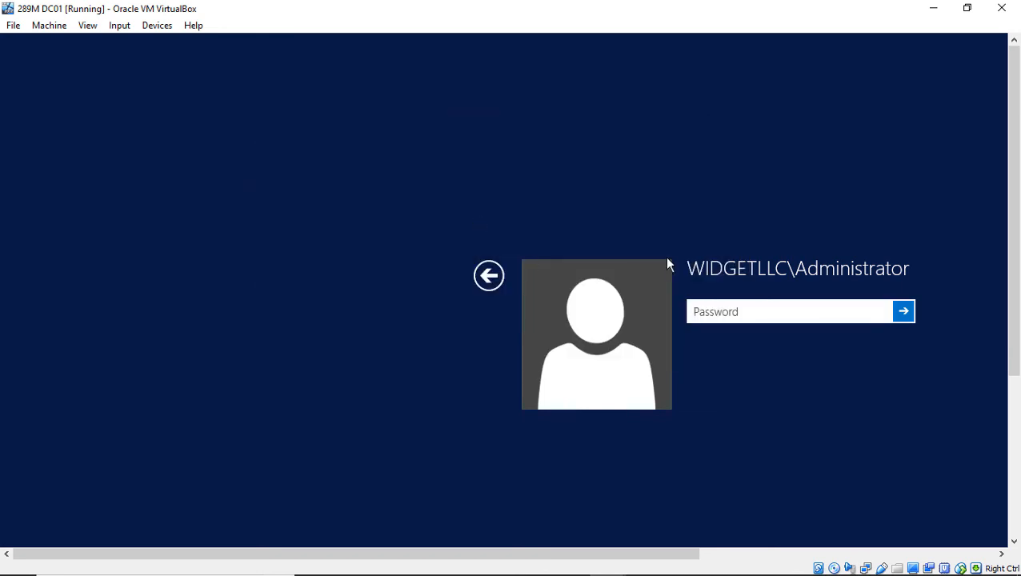
type("••••")
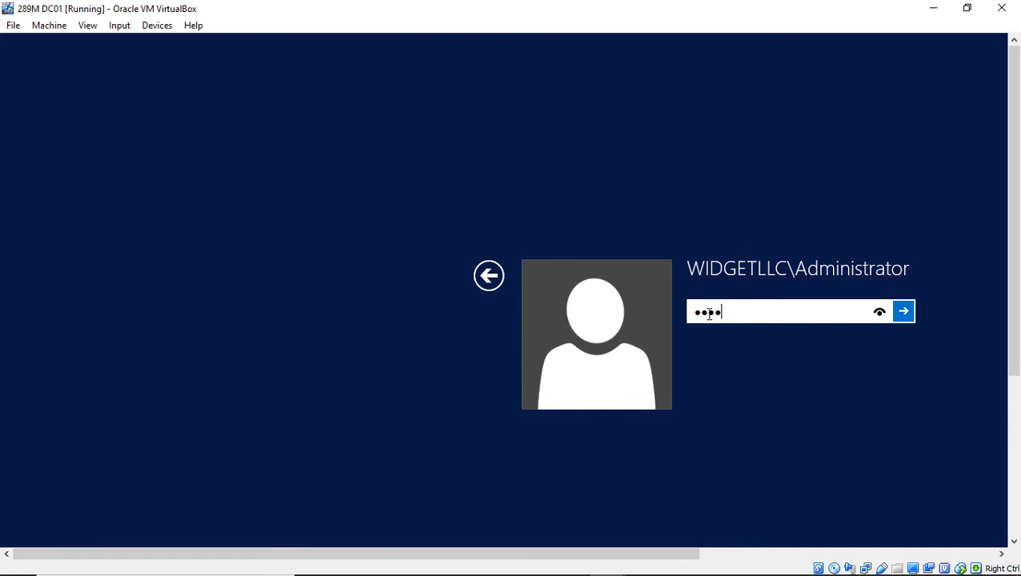
left_click(903, 310)
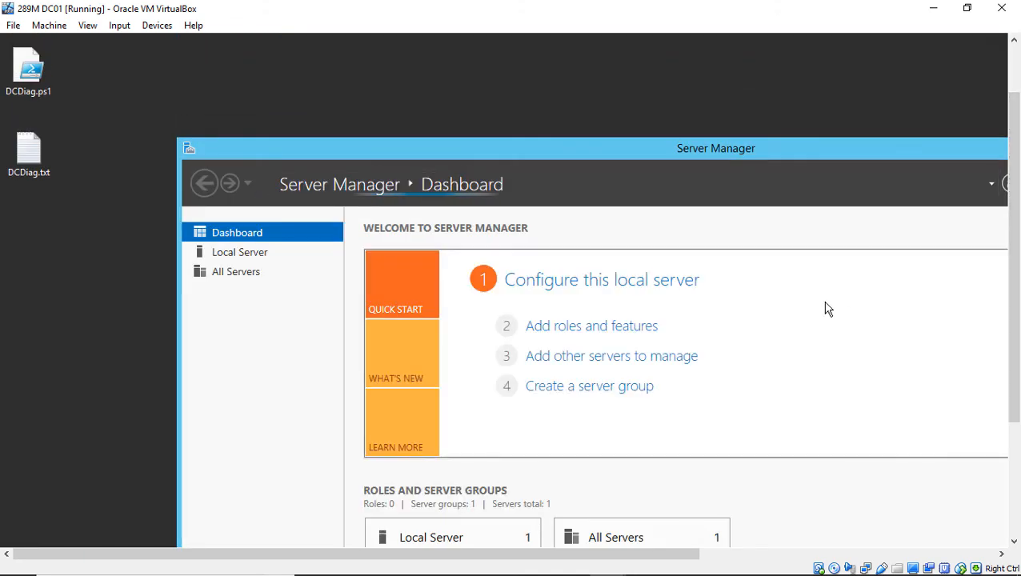
left_click(967, 8)
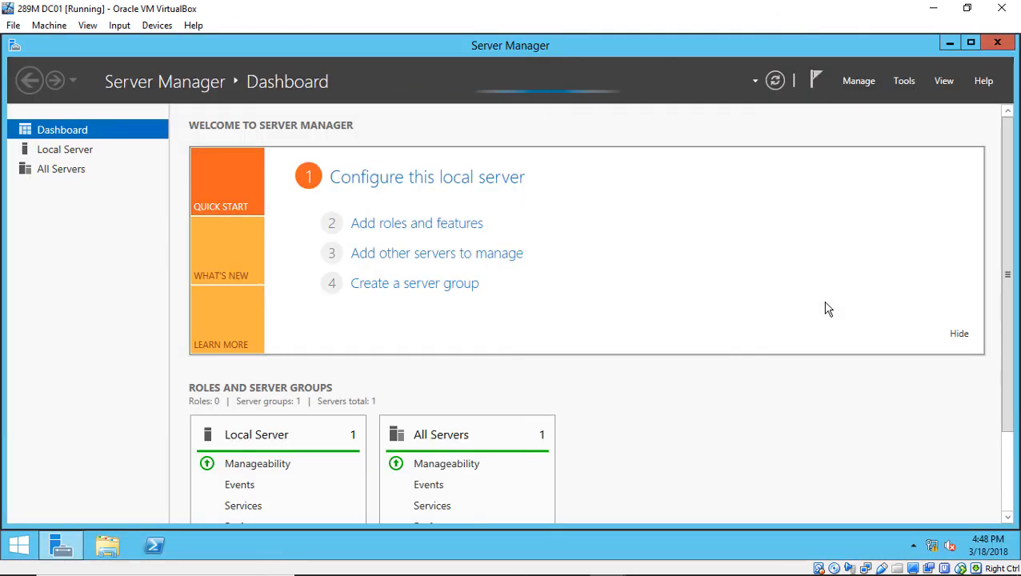